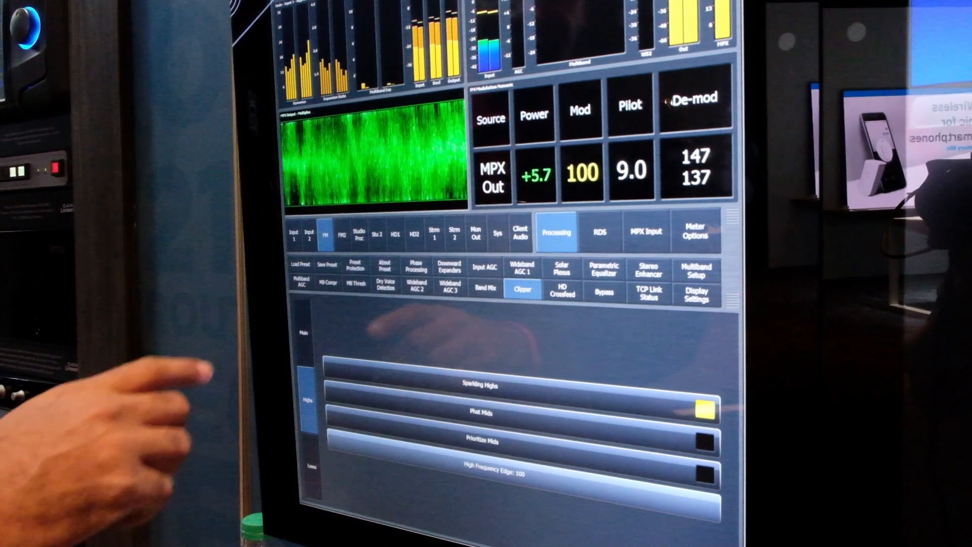
- Switch Encoder 3's server type to Icecast 2, showing its 128 kbps stream settings
click(299, 268)
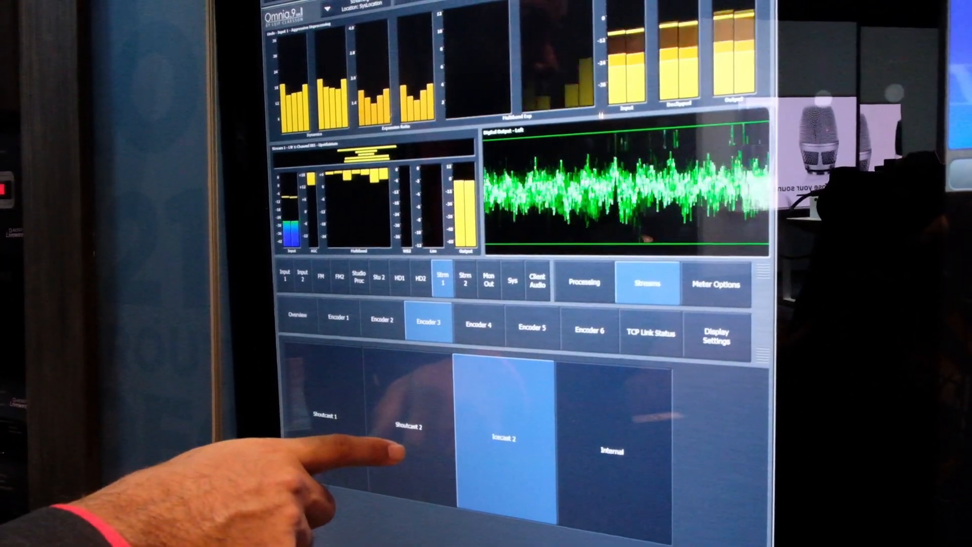
click(502, 441)
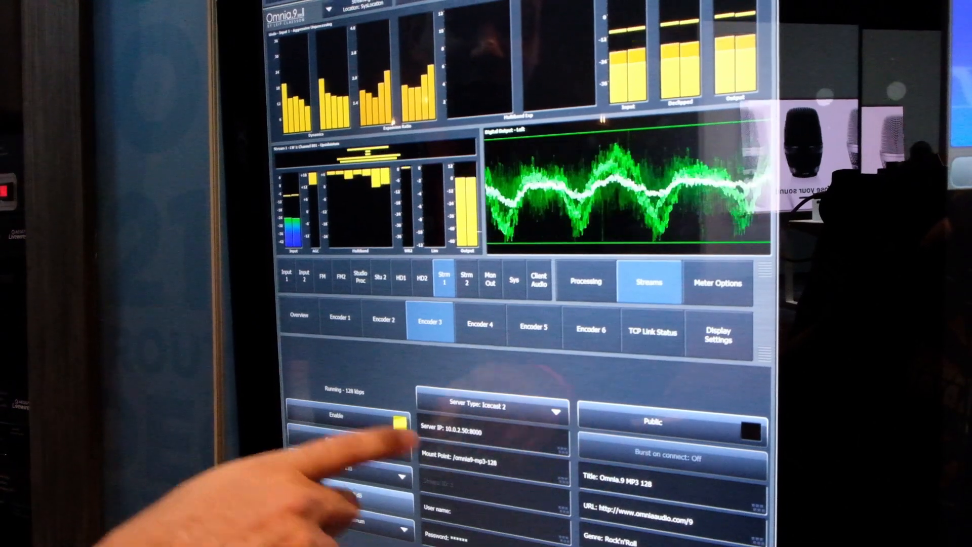